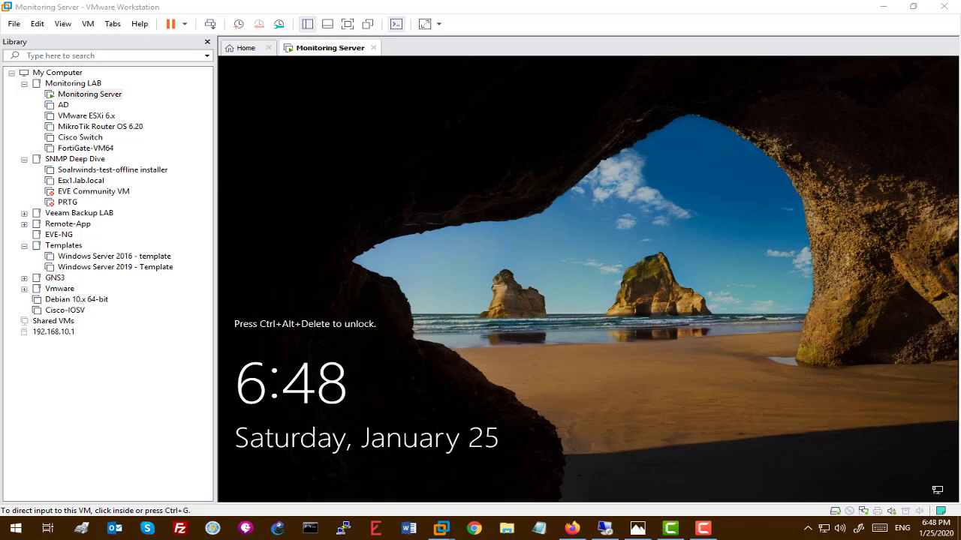
pyautogui.moveTo(346, 77)
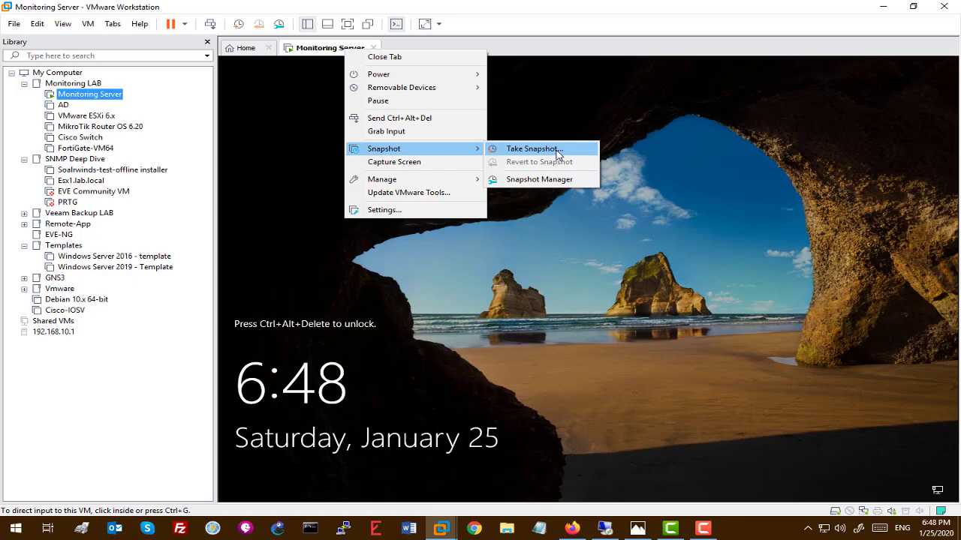
# Step: Take a VM snapshot named 'before publishing' of the Monitoring Server
pyautogui.click(533, 148)
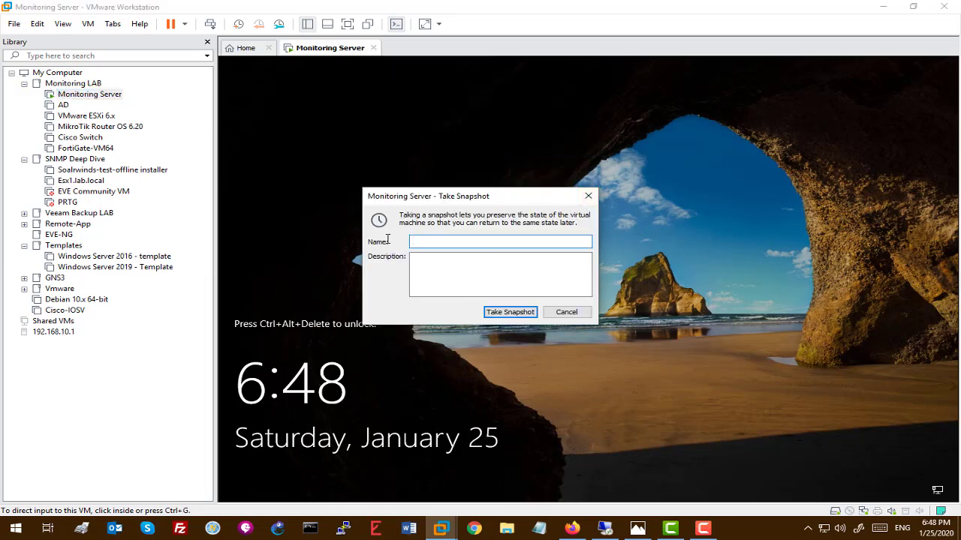
pyautogui.write('before pub')
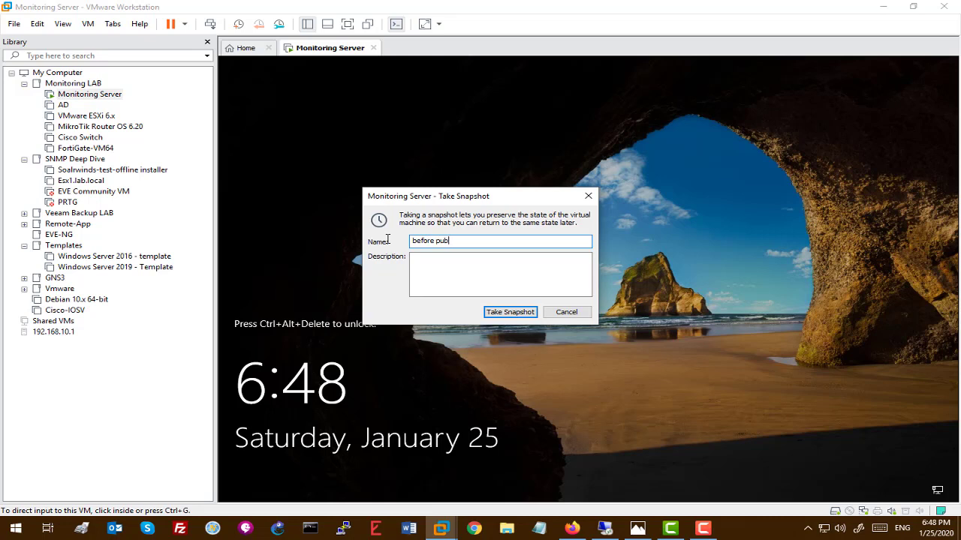
pyautogui.write('ishing')
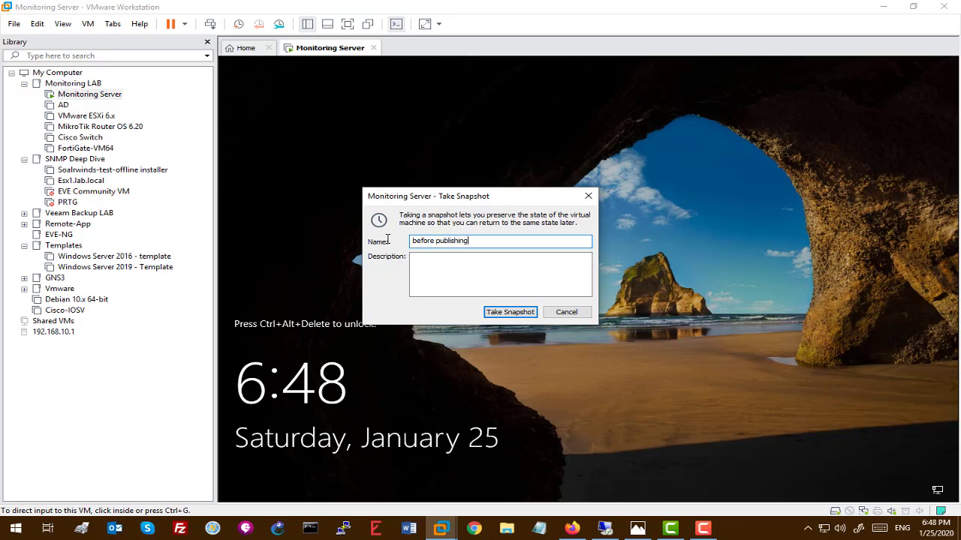
pyautogui.click(509, 312)
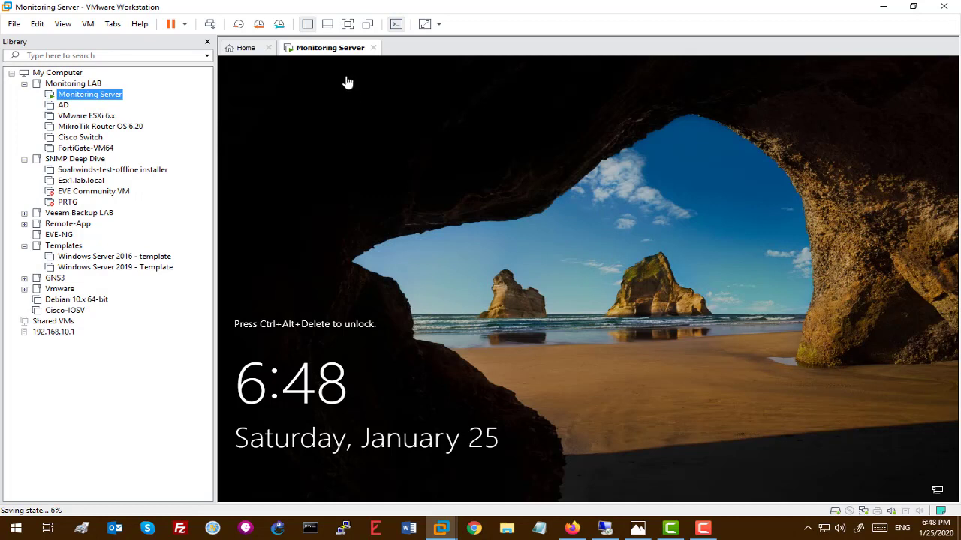
pyautogui.moveTo(342, 47)
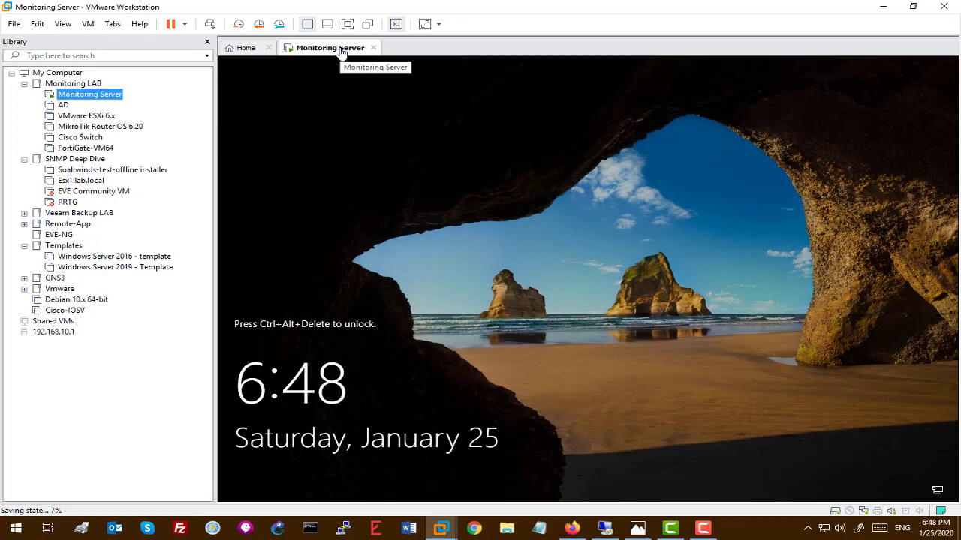
# Step: Bring up the context menu for the Monitoring Server machine tab
pyautogui.rightClick(331, 47)
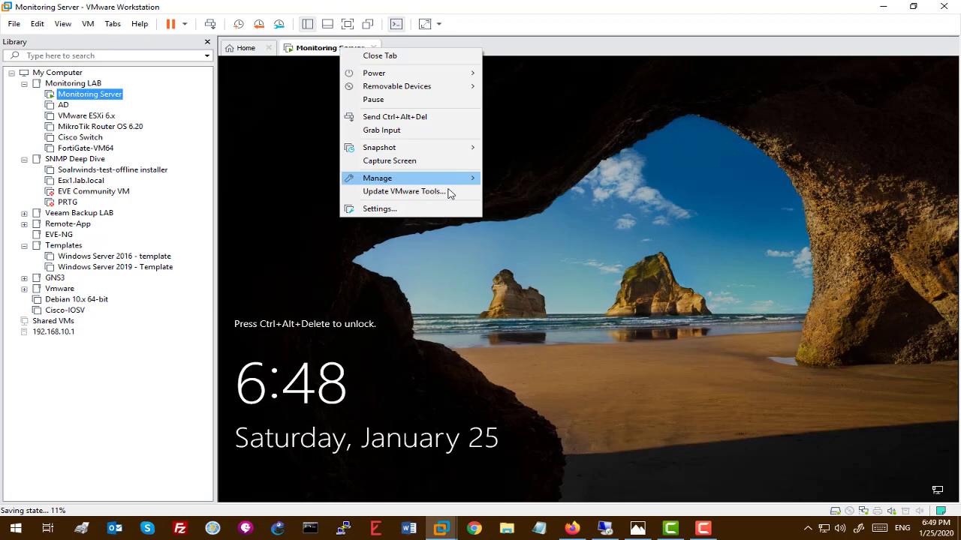
pyautogui.moveTo(379, 147)
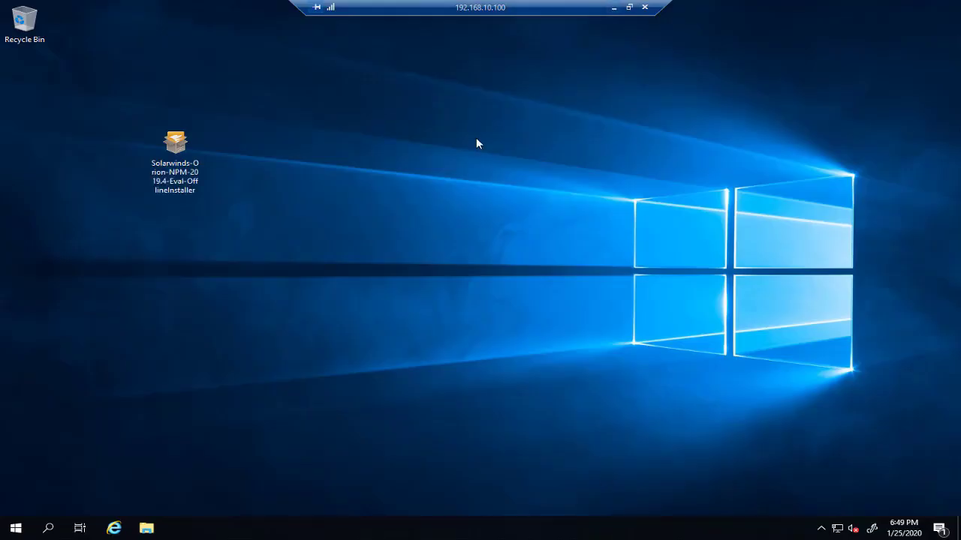
pyautogui.moveTo(365, 179)
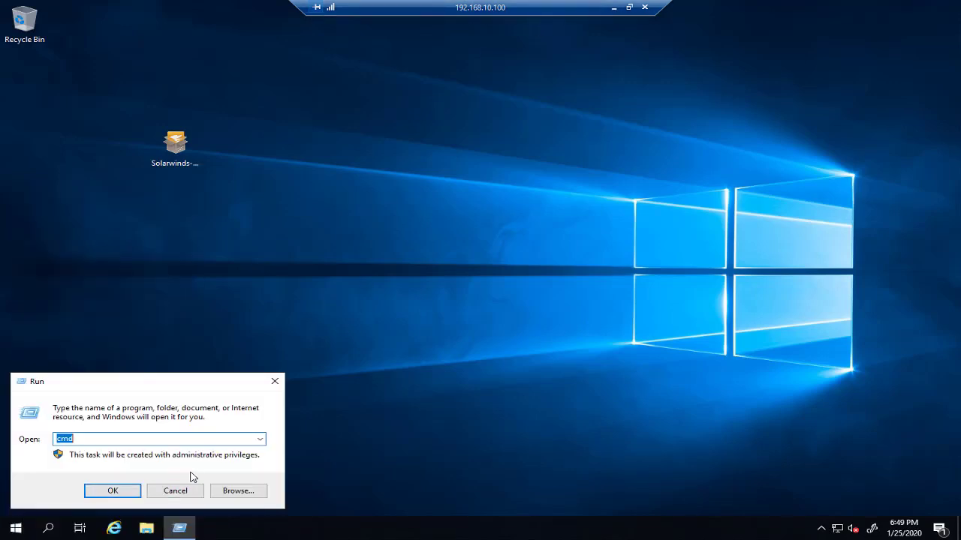
# Step: Run hostname and ipconfig to confirm Monitoring-Serv at 192.168.10.100
pyautogui.click(113, 490)
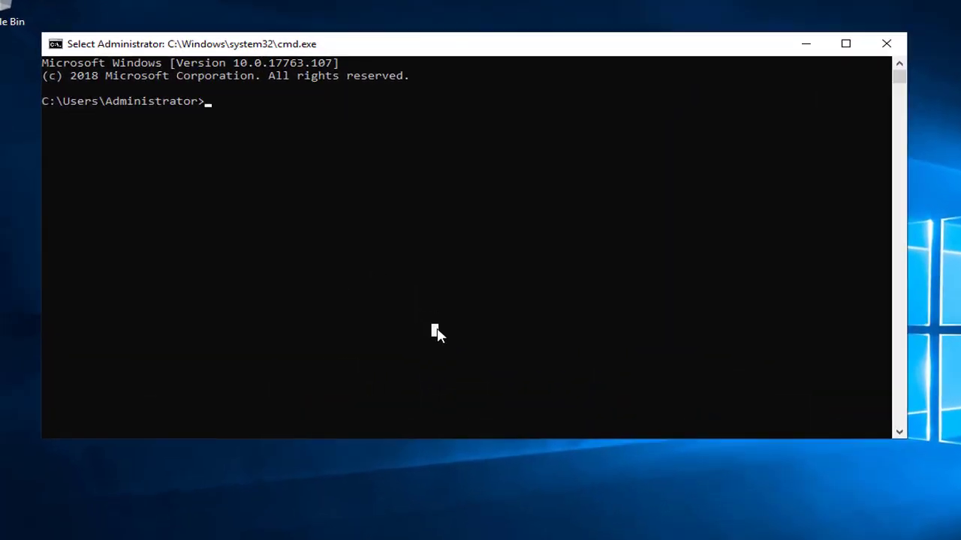
pyautogui.write('hostname')
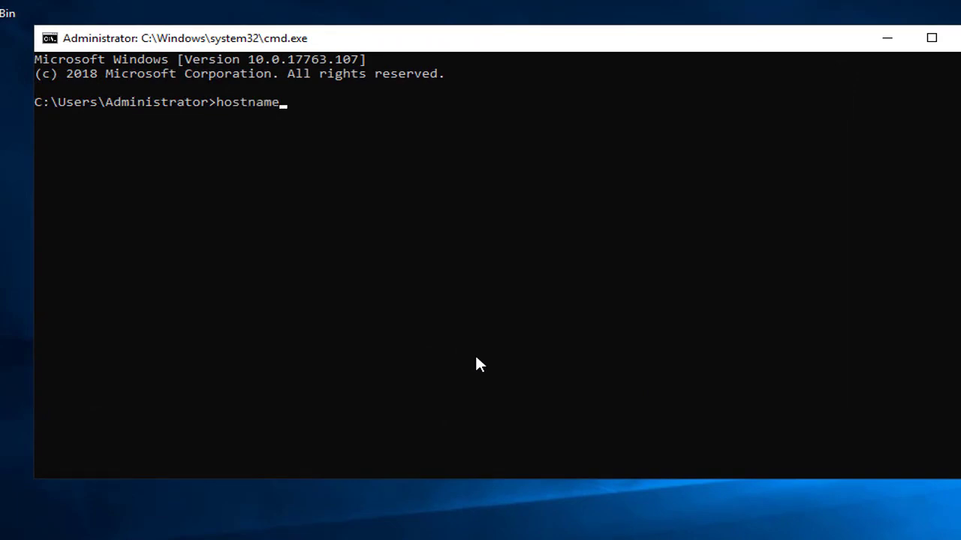
pyautogui.press('Enter')
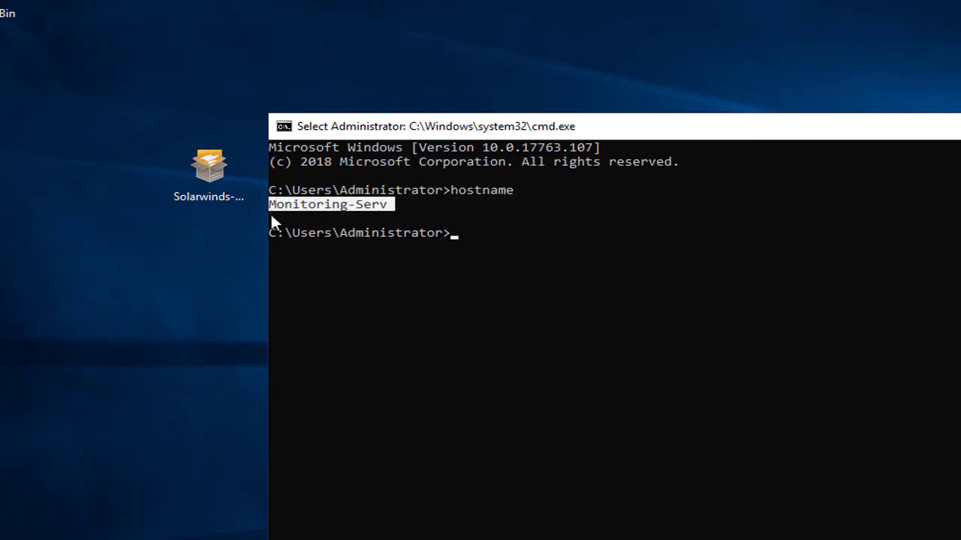
pyautogui.write('ipconfig')
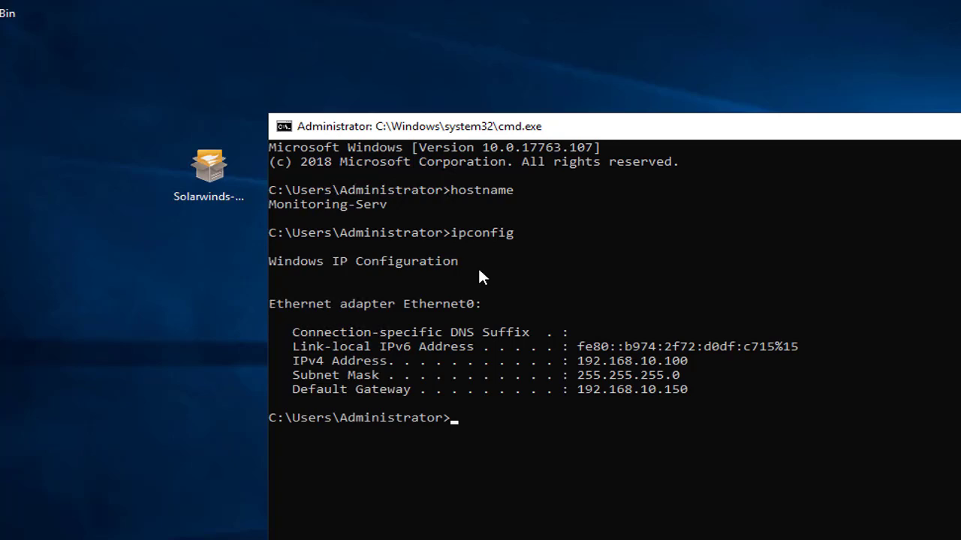
pyautogui.moveTo(639, 360); pyautogui.dragTo(689, 360)
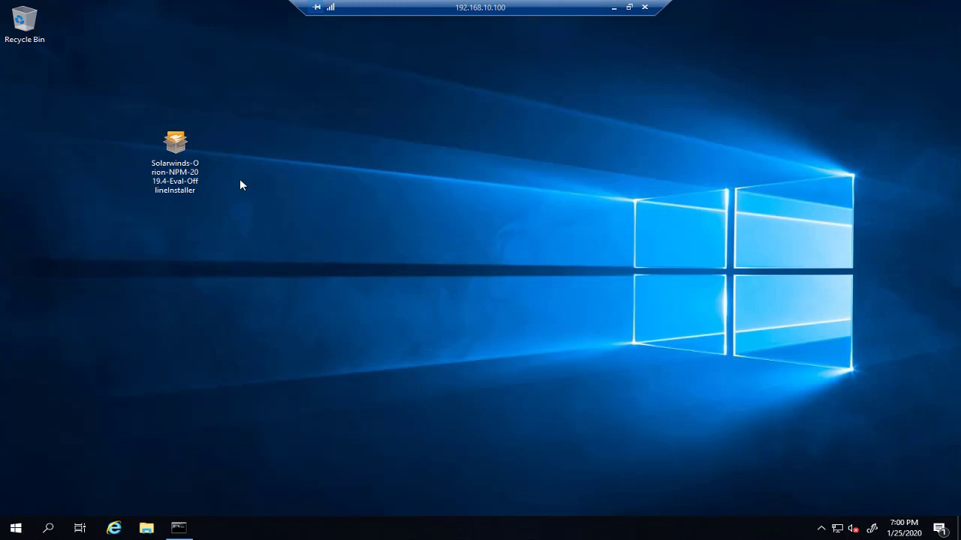
pyautogui.moveTo(291, 210)
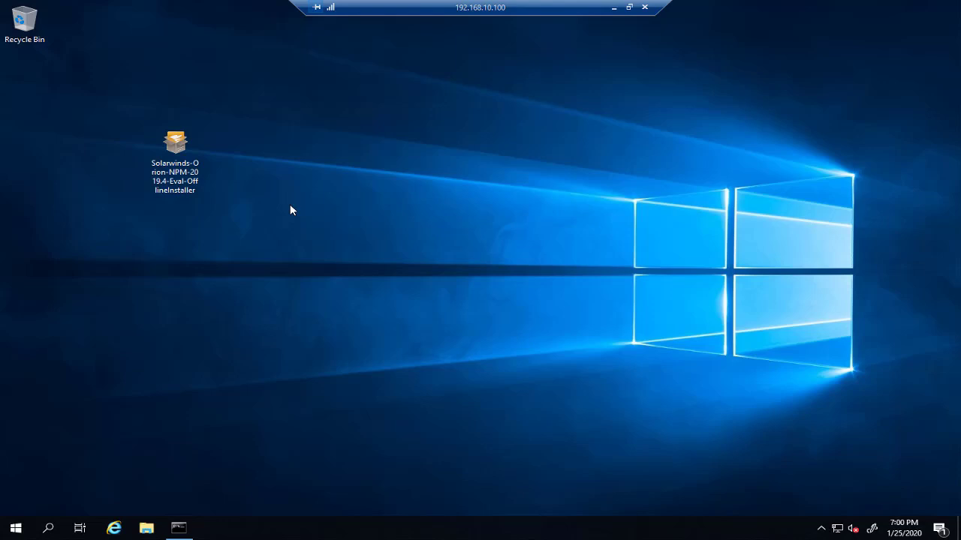
# Step: Run the SolarWinds Orion NPM offline installer as administrator
pyautogui.rightClick(175, 141)
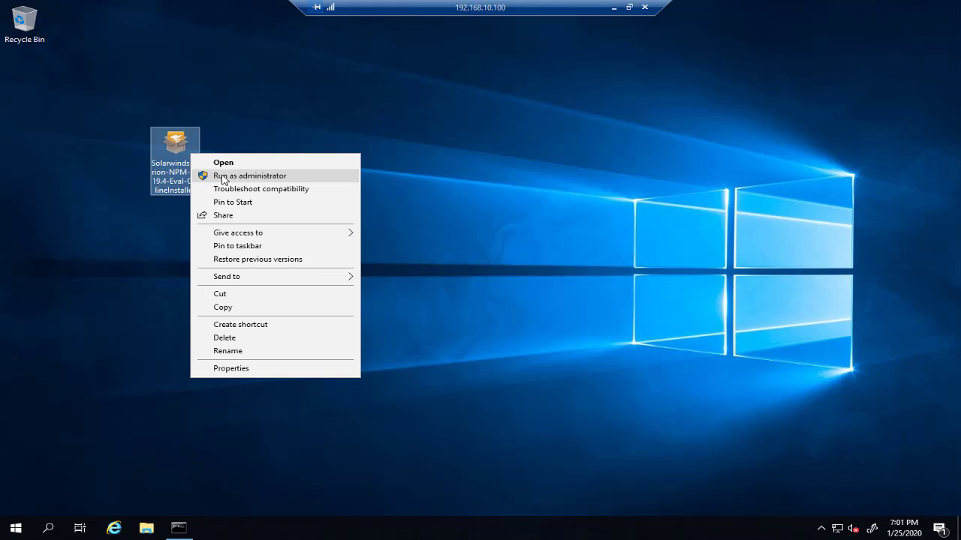
pyautogui.click(250, 175)
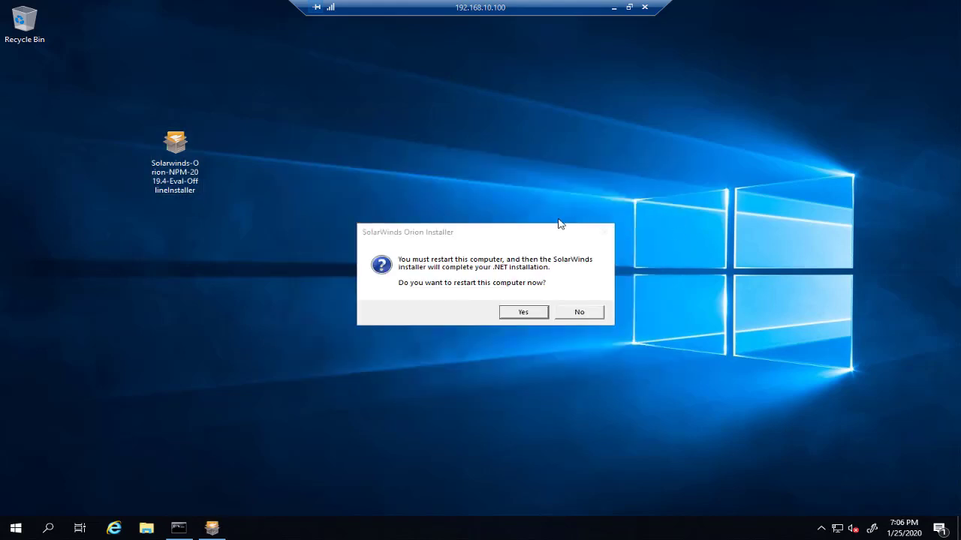
# Step: Agree to restart the server to finish the .NET installation
pyautogui.click(522, 312)
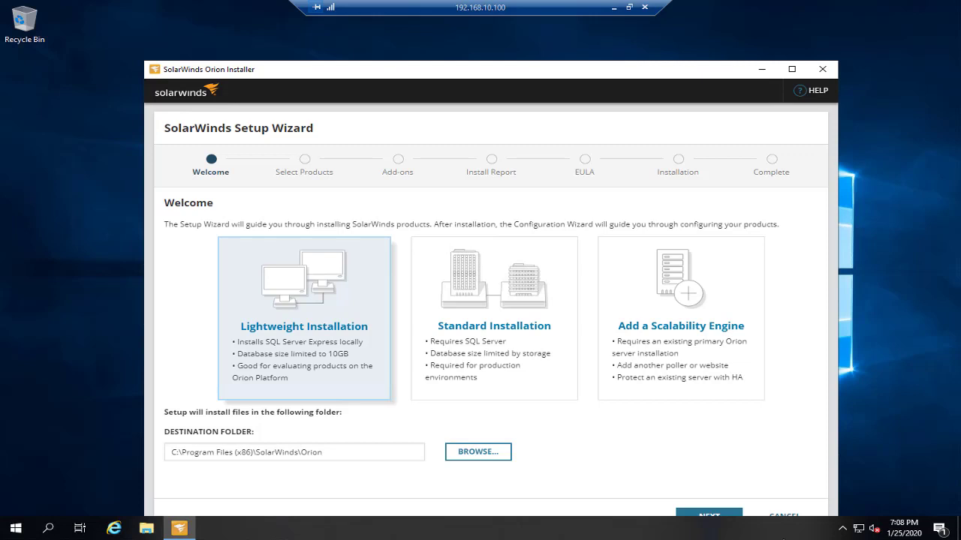
pyautogui.moveTo(718, 306)
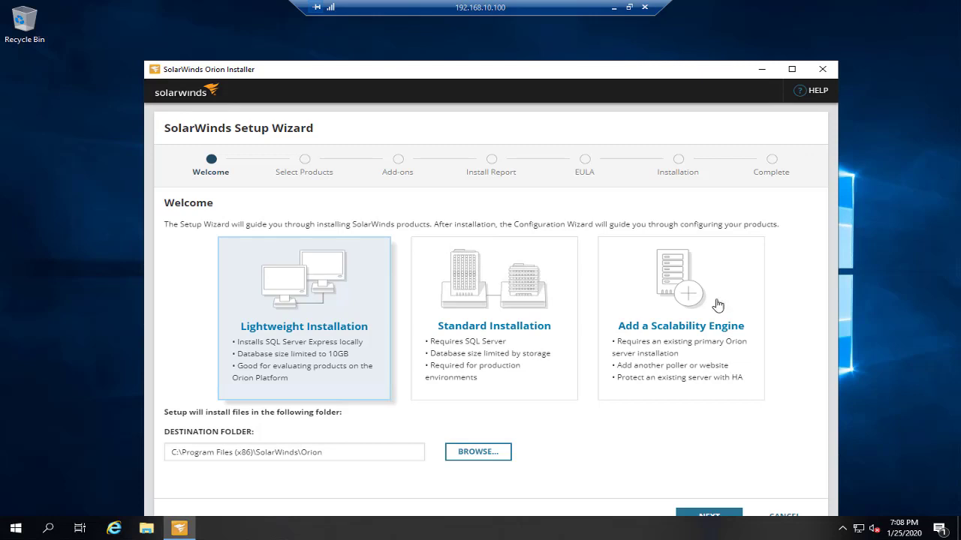
# Step: Maximize the installer, choose Lightweight Installation and move past the Welcome page
pyautogui.click(791, 68)
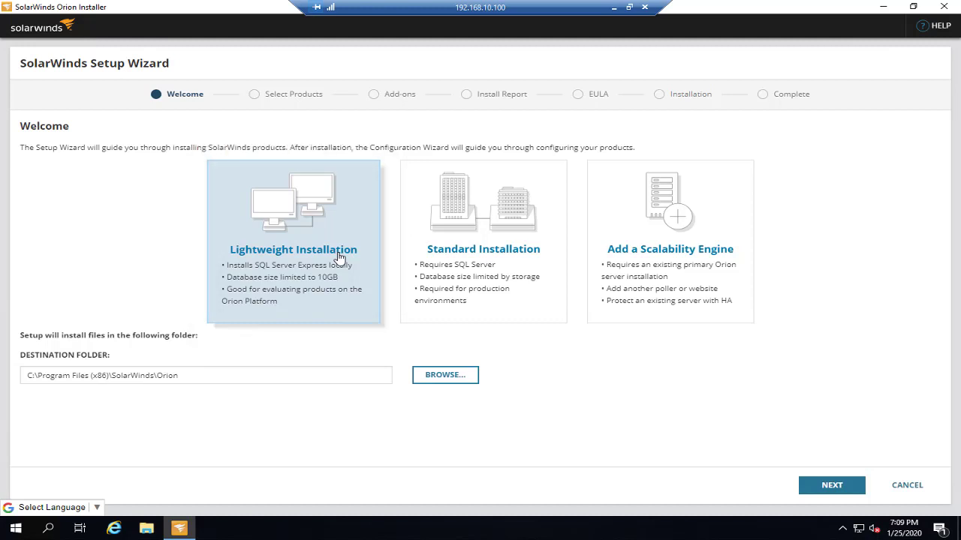
pyautogui.moveTo(282, 258)
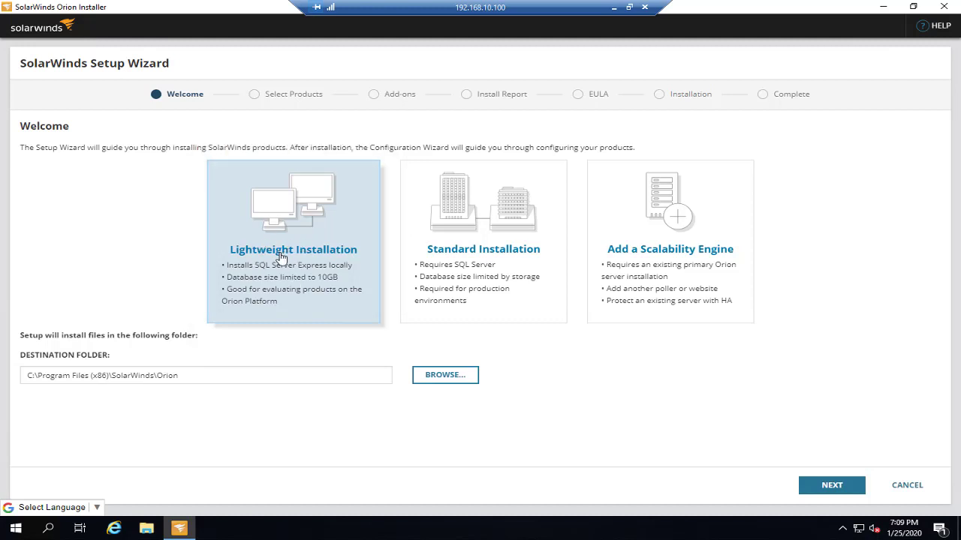
pyautogui.moveTo(334, 271)
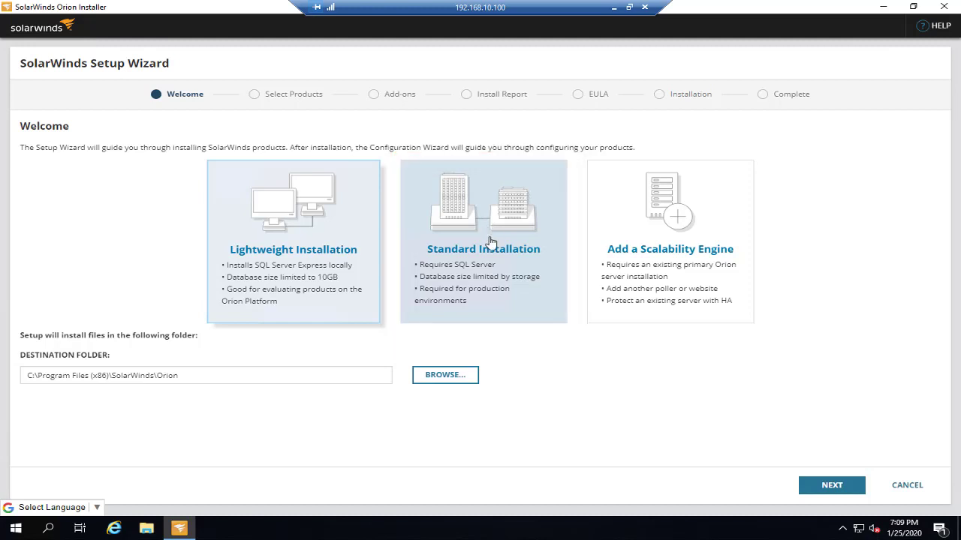
pyautogui.moveTo(450, 272)
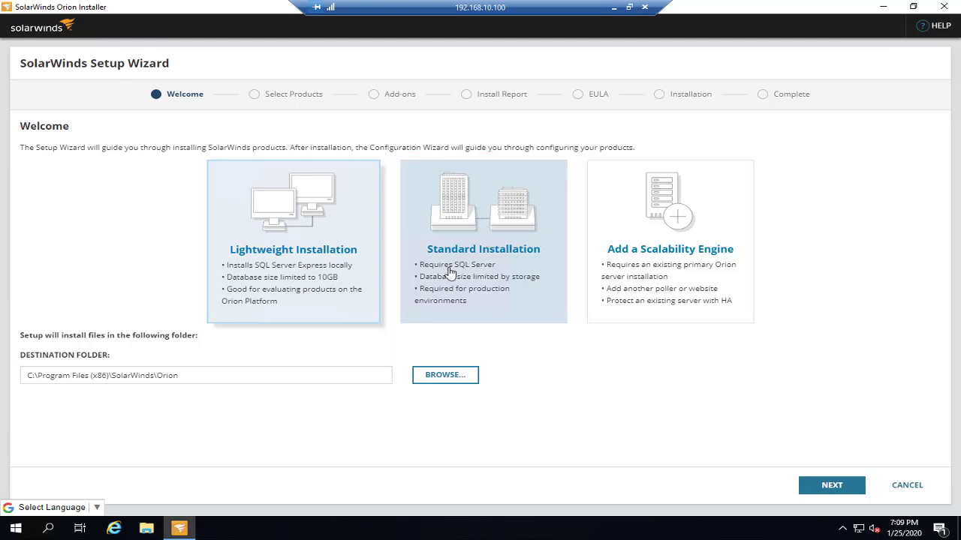
pyautogui.moveTo(467, 271)
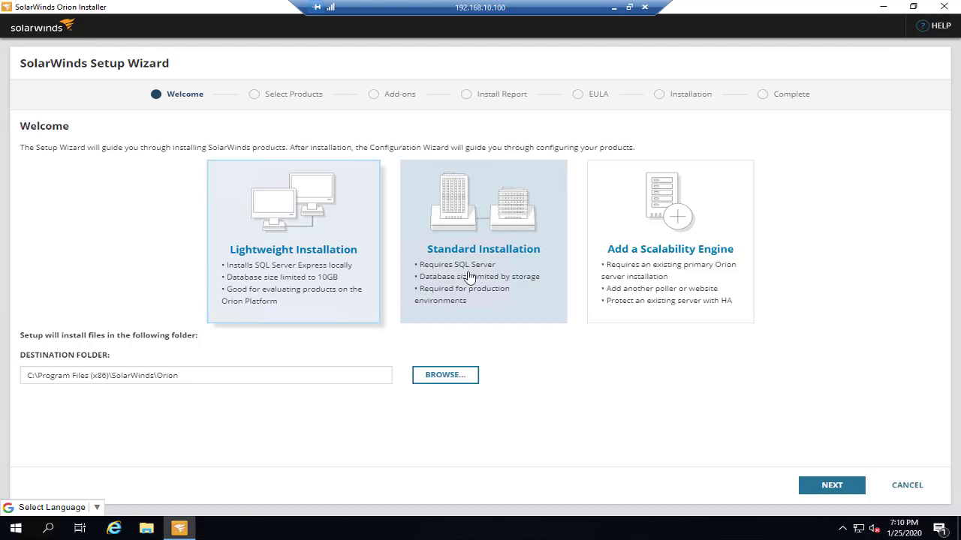
pyautogui.click(293, 240)
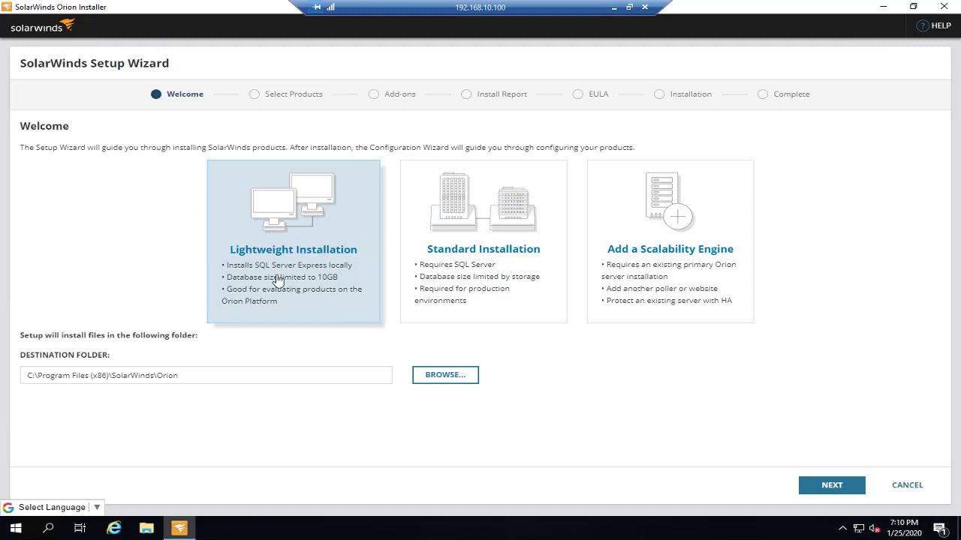
pyautogui.moveTo(330, 278)
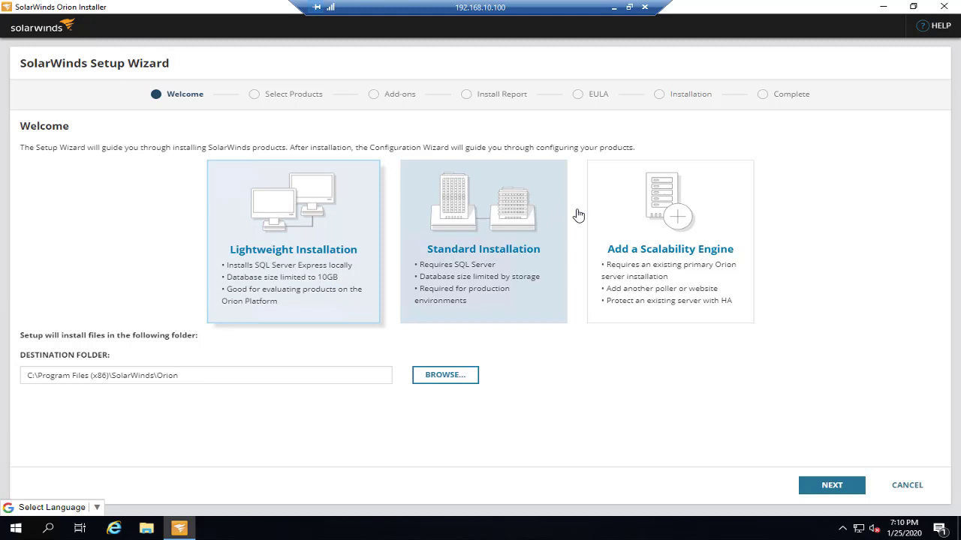
pyautogui.click(669, 240)
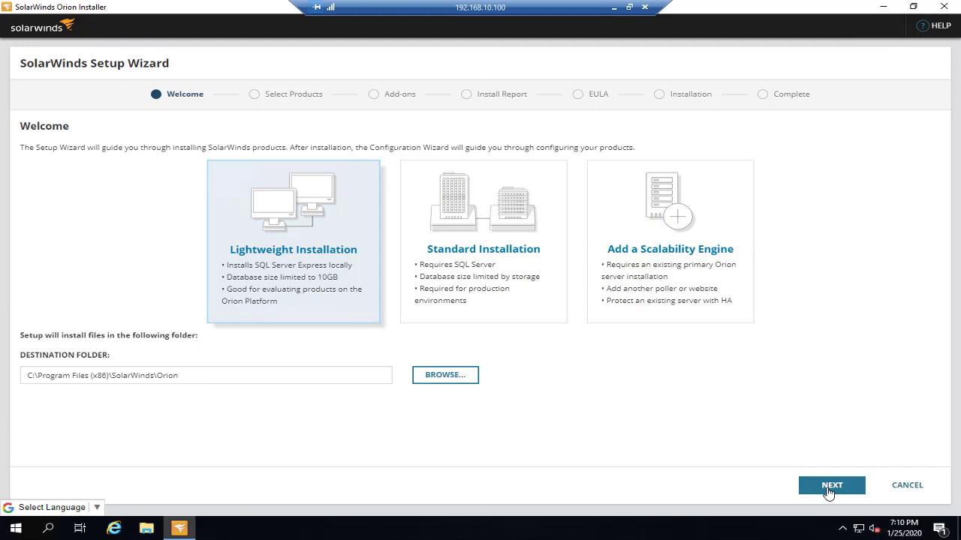
pyautogui.click(831, 484)
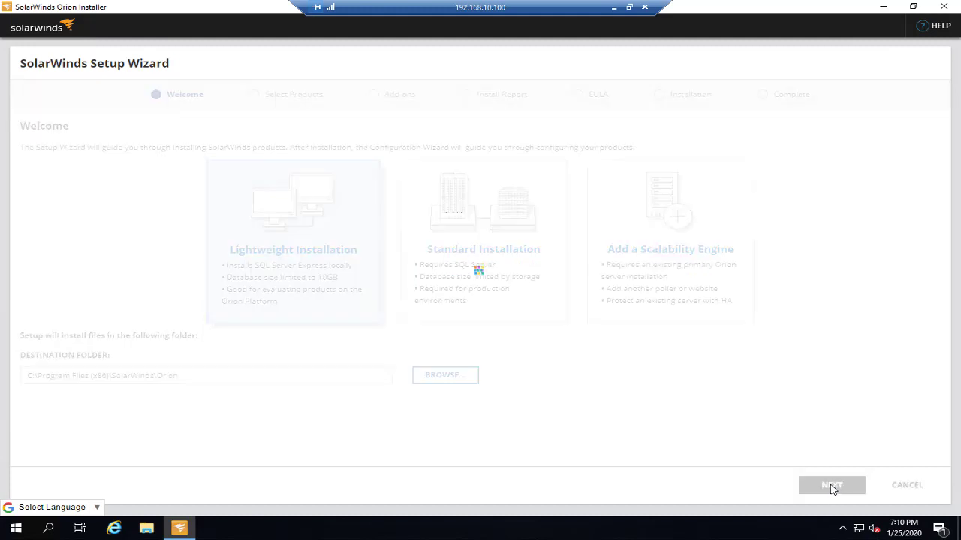
pyautogui.click(830, 485)
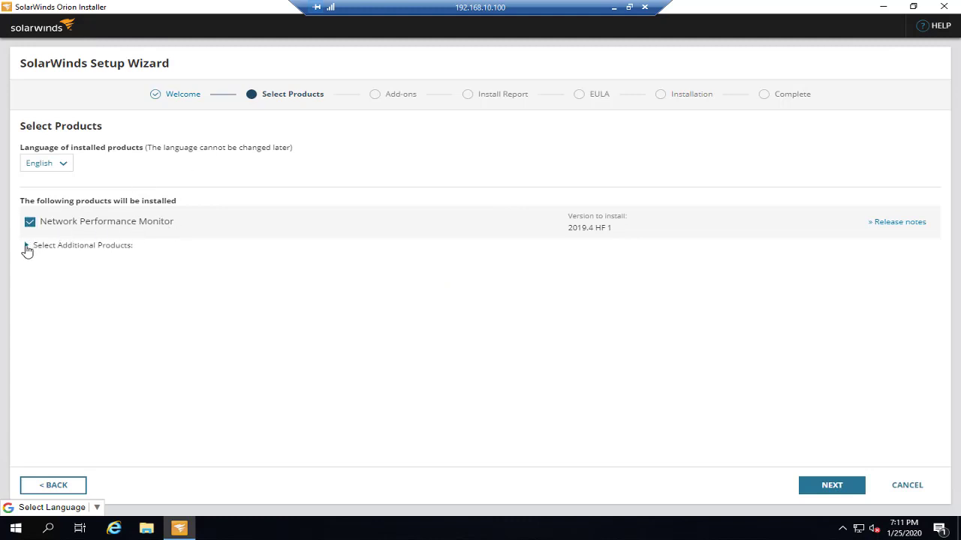
# Step: Review the additional products, keep only Network Performance Monitor, and continue to Install Report
pyautogui.click(27, 246)
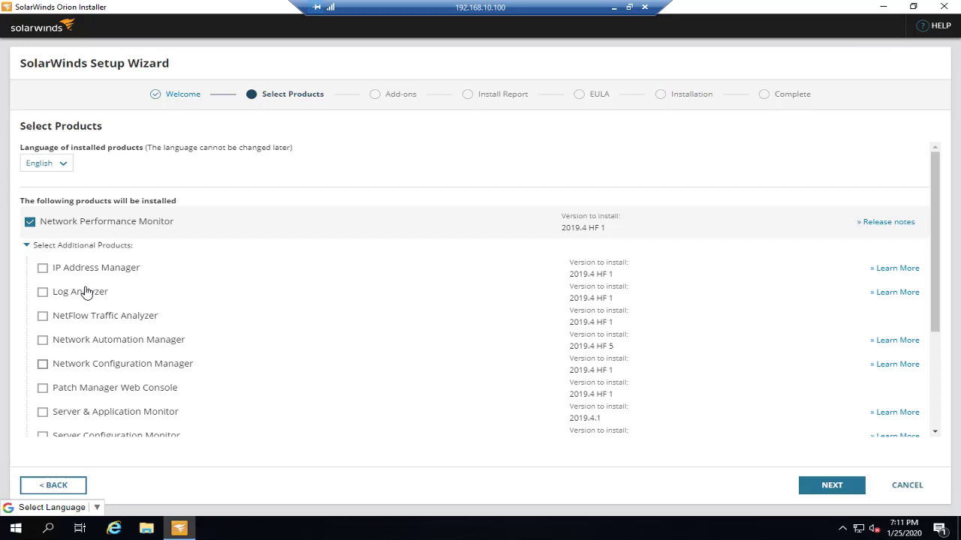
pyautogui.click(26, 245)
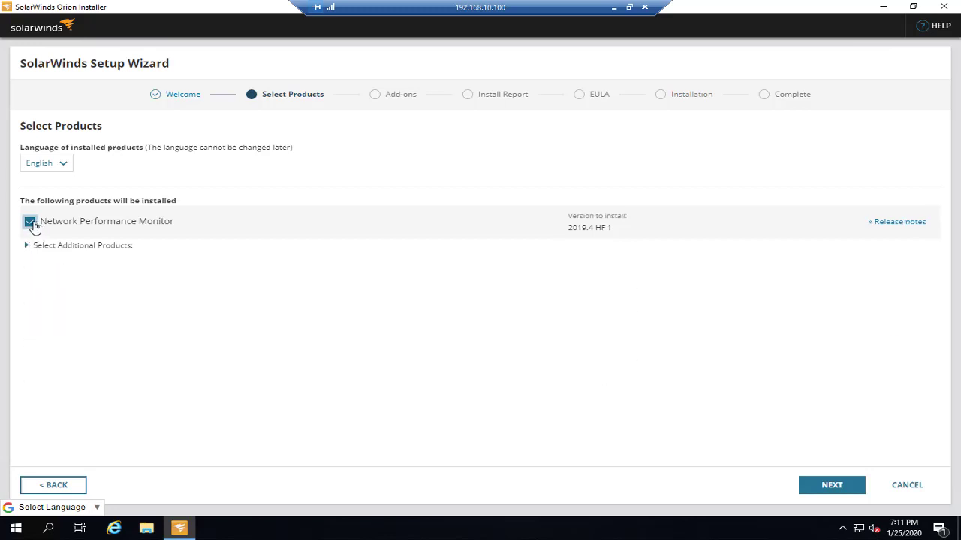
pyautogui.moveTo(146, 227)
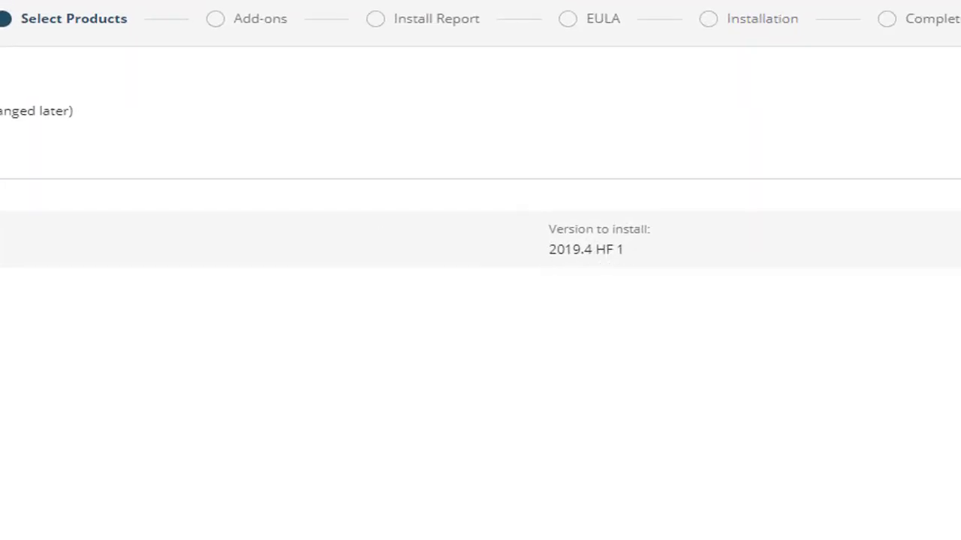
pyautogui.click(831, 485)
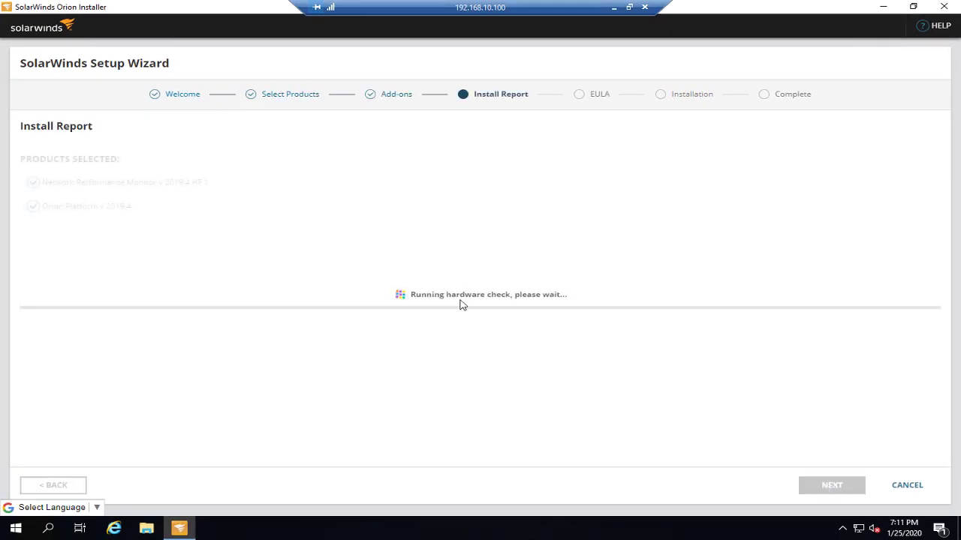
pyautogui.moveTo(490, 303)
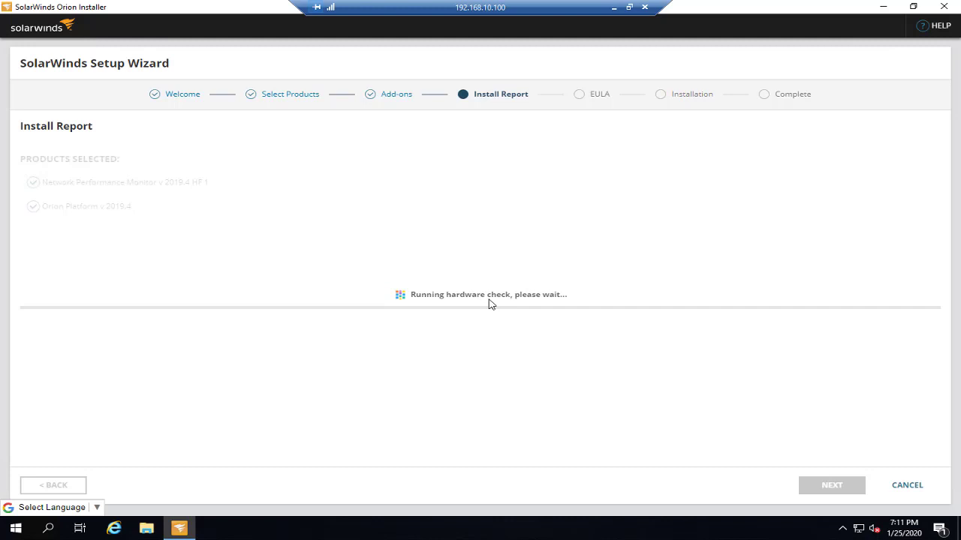
pyautogui.moveTo(433, 291)
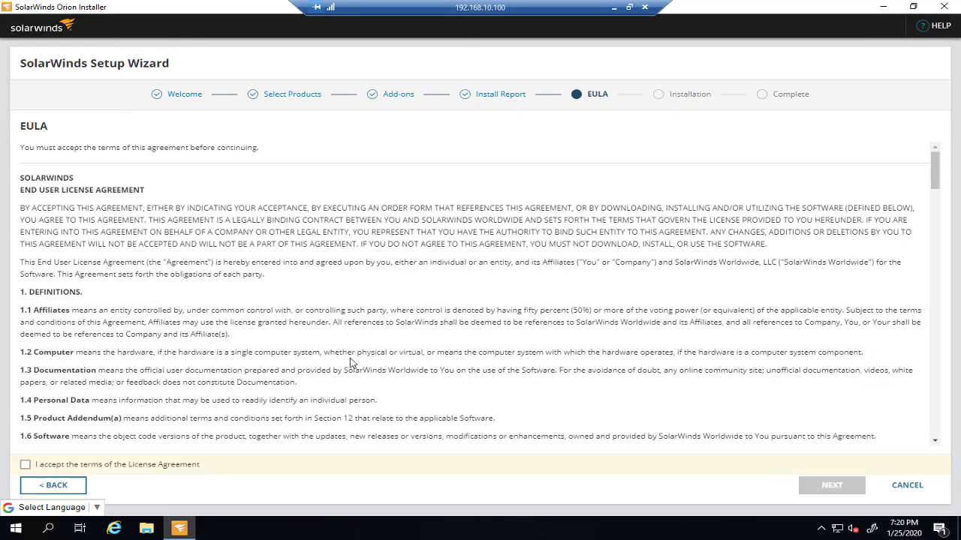
# Step: Accept the License Agreement terms, skim the EULA and start the installation
pyautogui.click(25, 464)
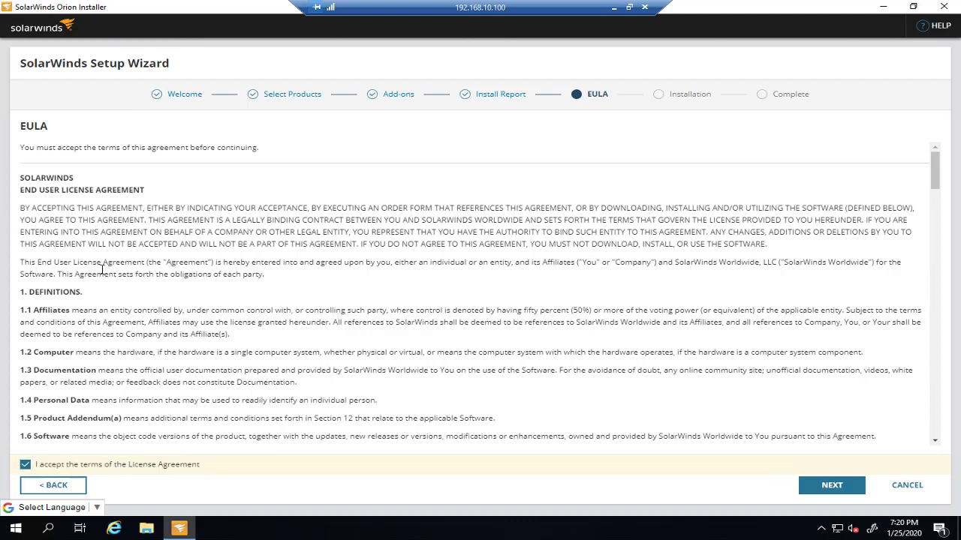
pyautogui.scroll(-3)
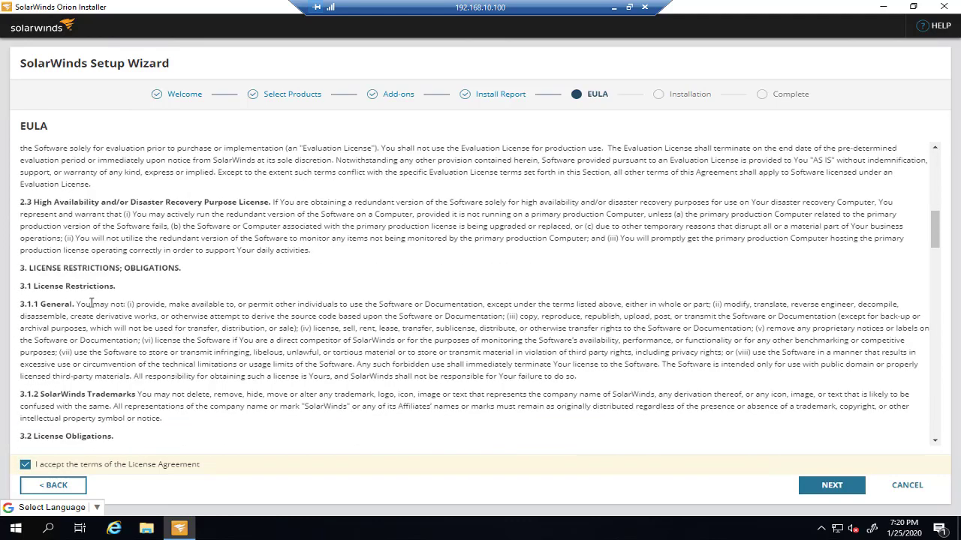
pyautogui.scroll(-3)
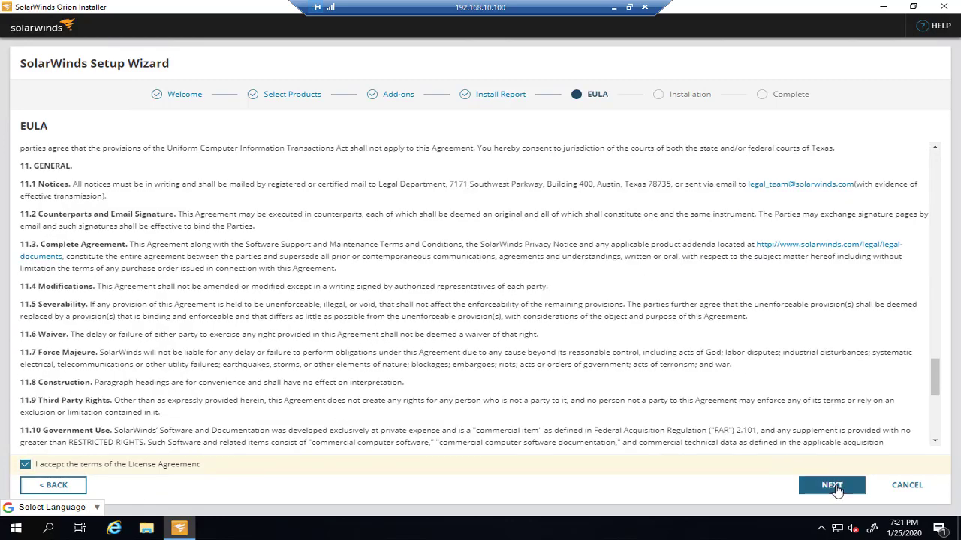
pyautogui.click(831, 485)
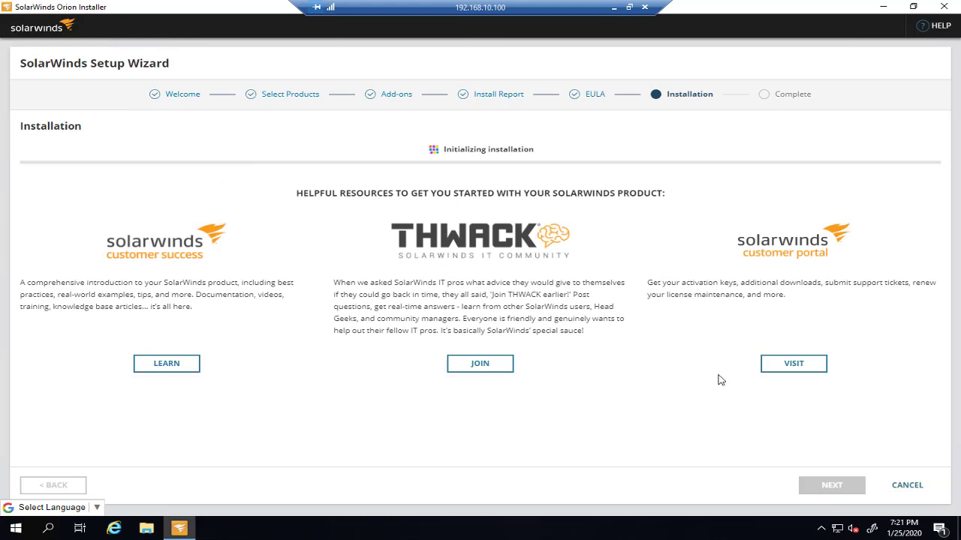
pyautogui.moveTo(515, 176)
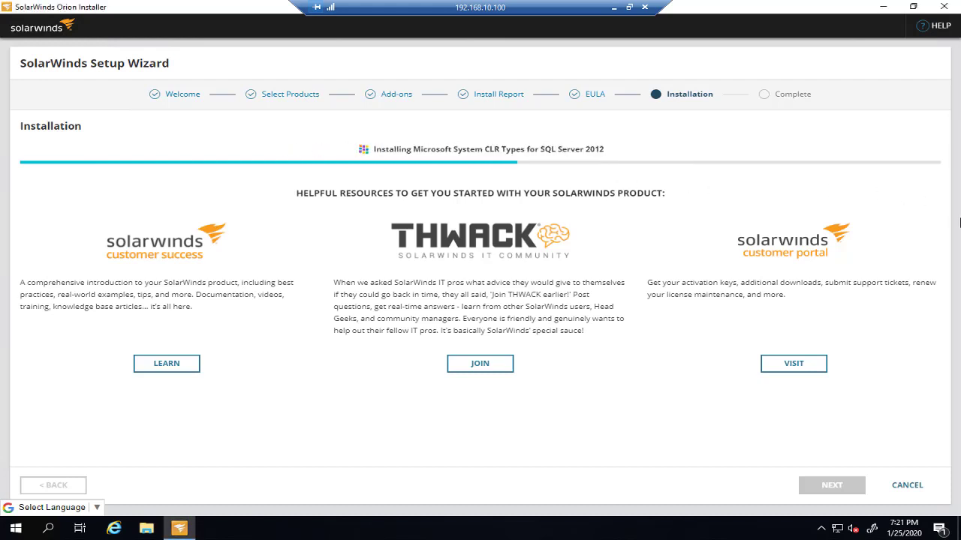
pyautogui.moveTo(544, 205)
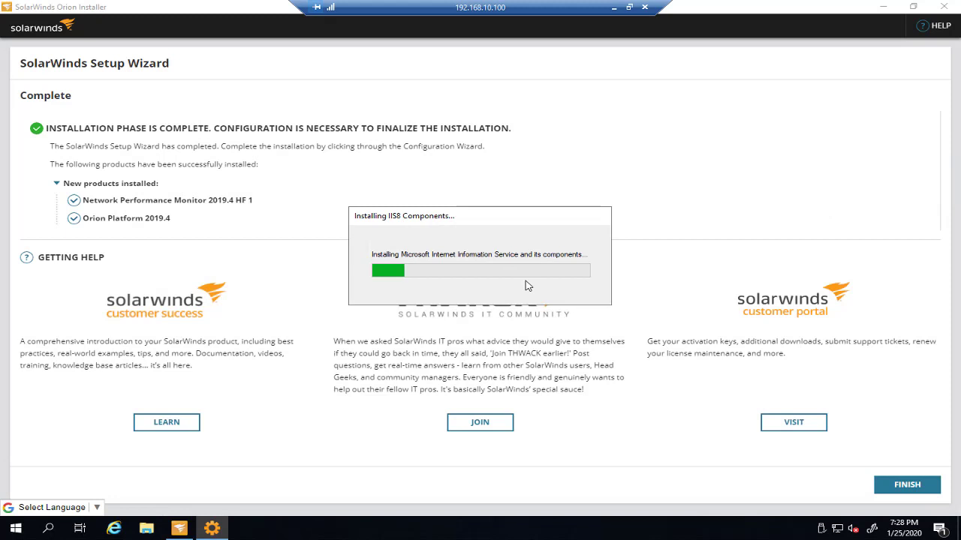
pyautogui.moveTo(524, 269)
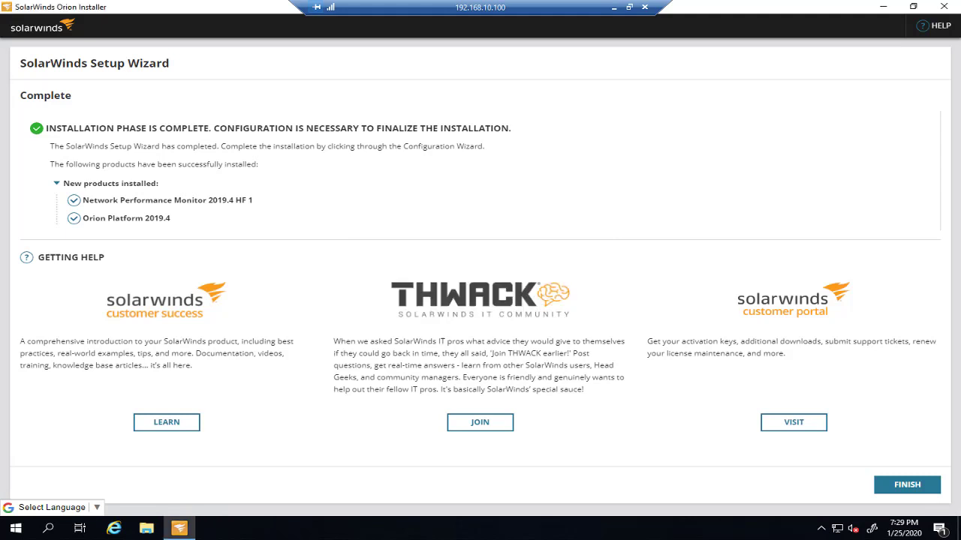
# Step: Finish the installer so the Configuration Wizard begins setting up Orion
pyautogui.click(905, 484)
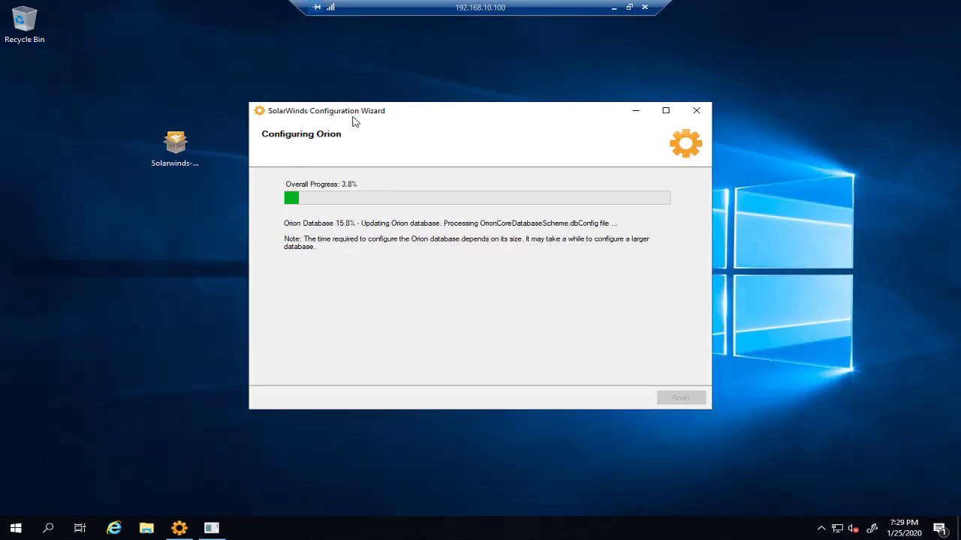
pyautogui.moveTo(374, 123)
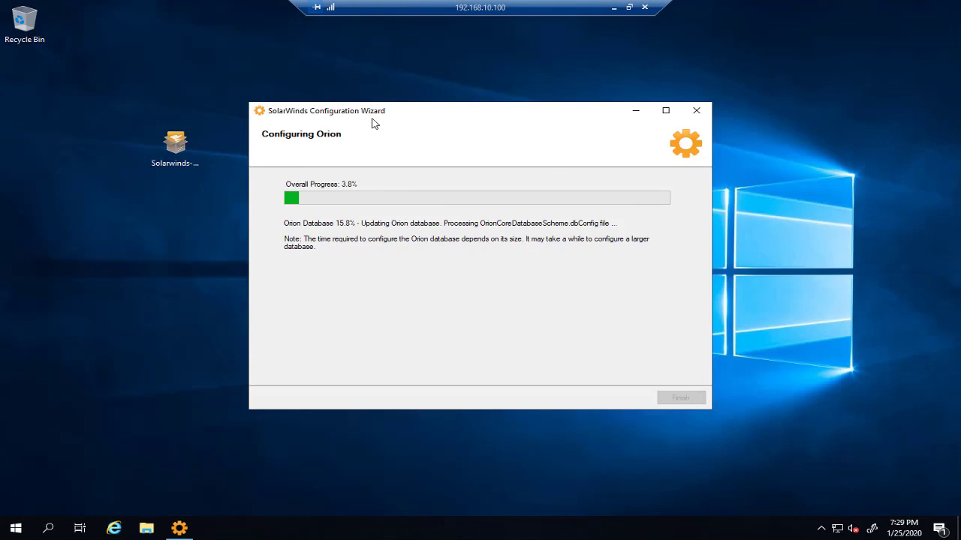
pyautogui.moveTo(364, 242)
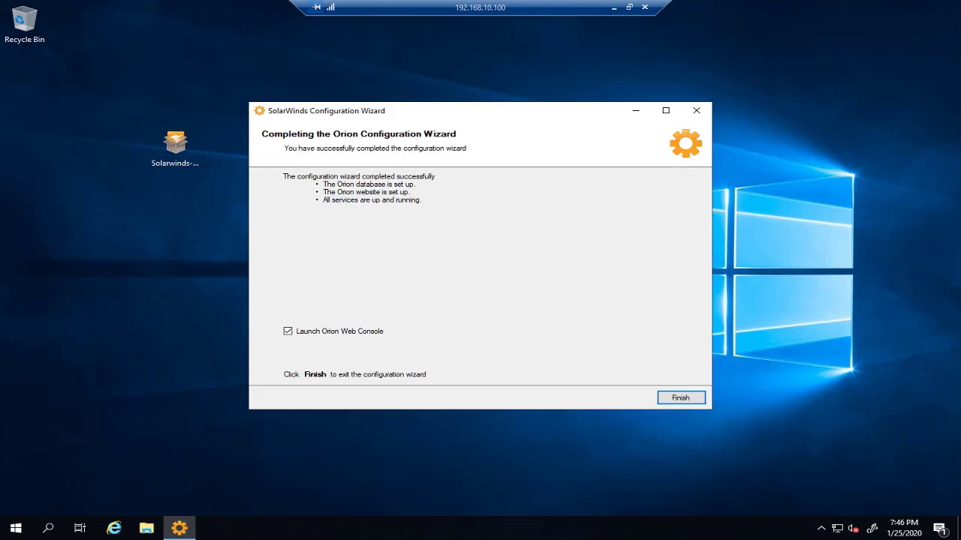
pyautogui.moveTo(445, 148)
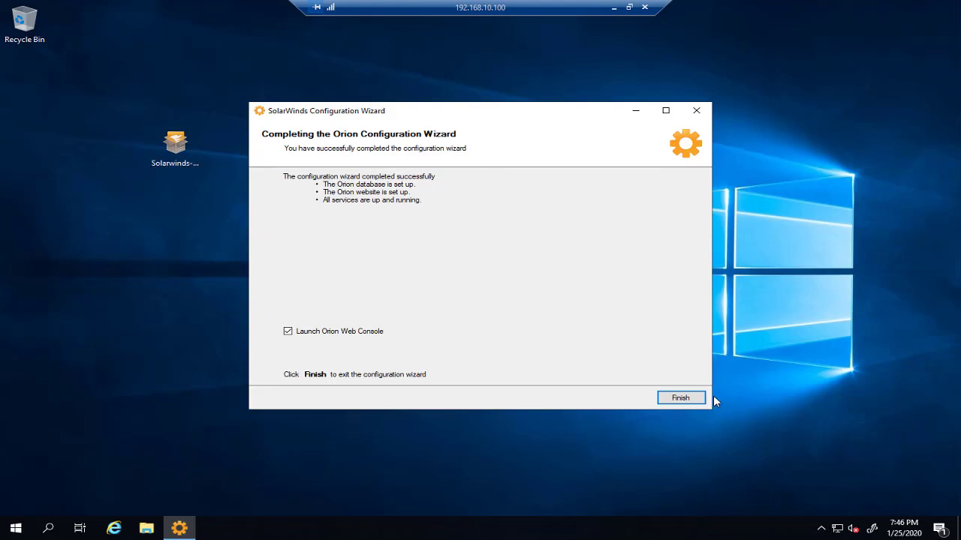
# Step: Finish the Configuration Wizard with Launch Orion Web Console checked, opening the login page
pyautogui.click(680, 397)
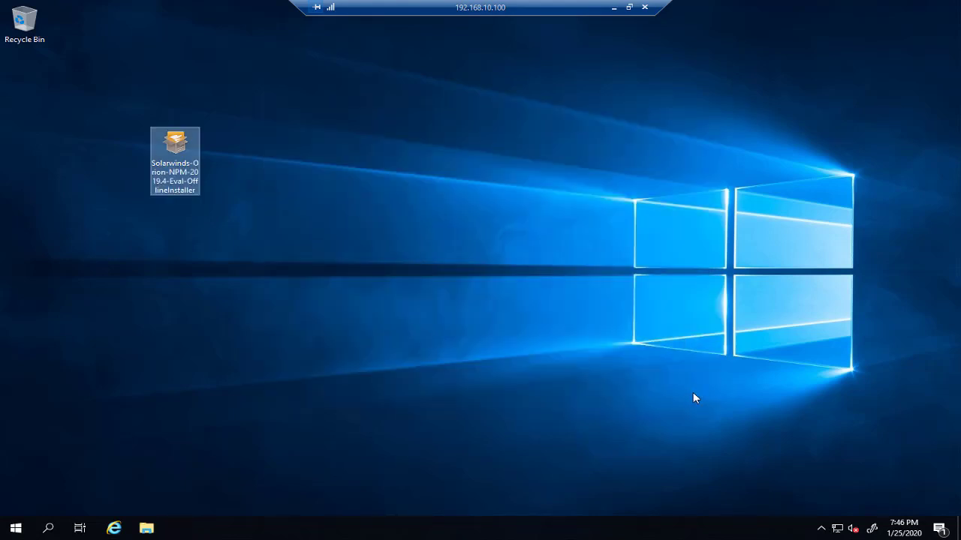
pyautogui.click(114, 528)
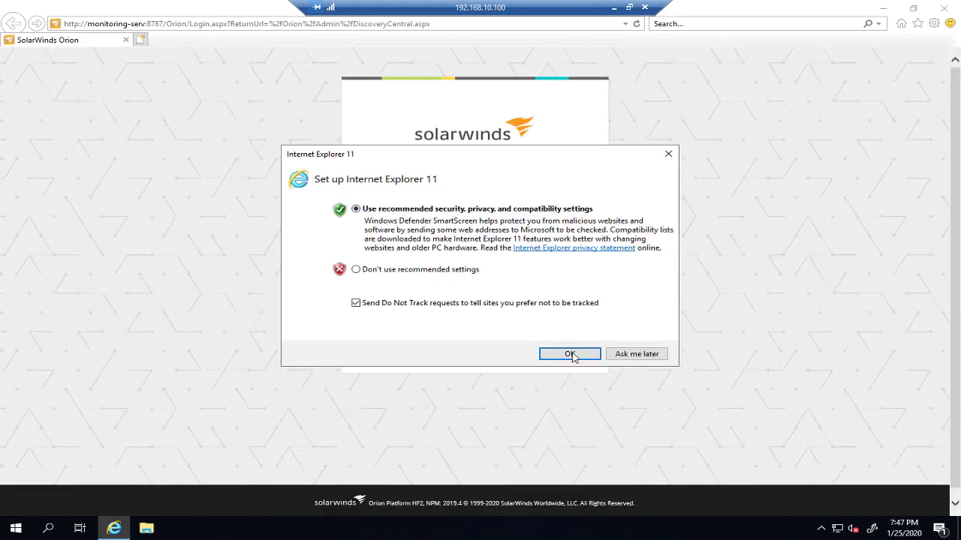
# Step: Accept the IE settings prompt, set and confirm the Admin password, then Save & Login
pyautogui.click(569, 354)
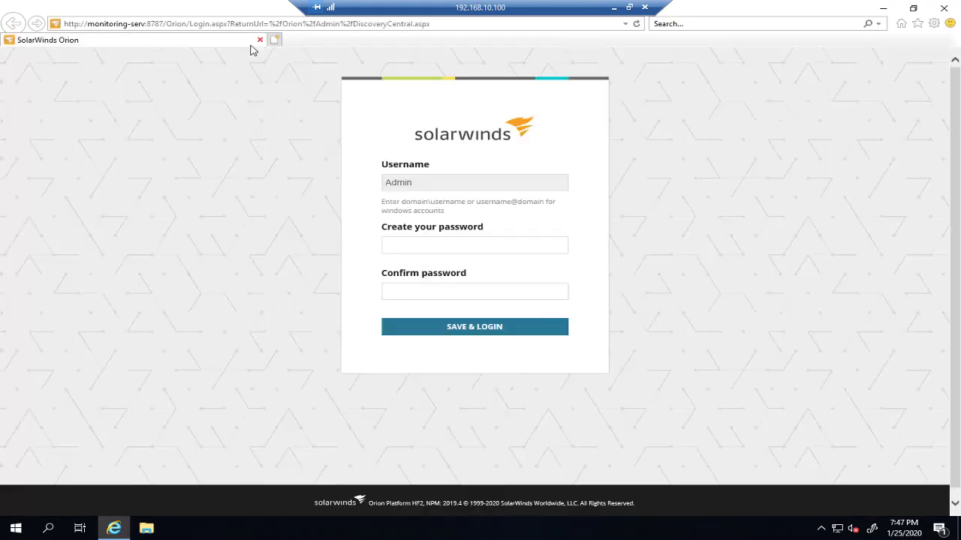
pyautogui.click(474, 246)
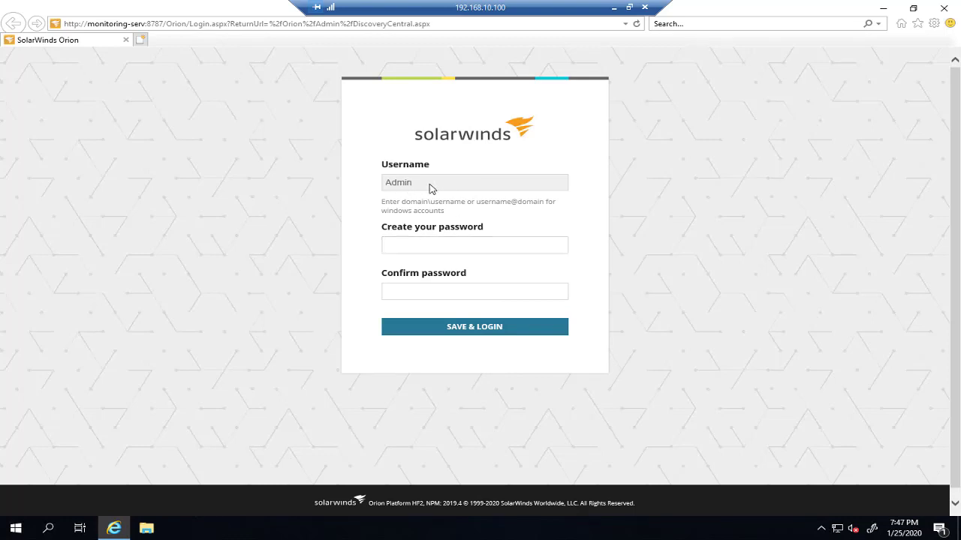
pyautogui.click(474, 244)
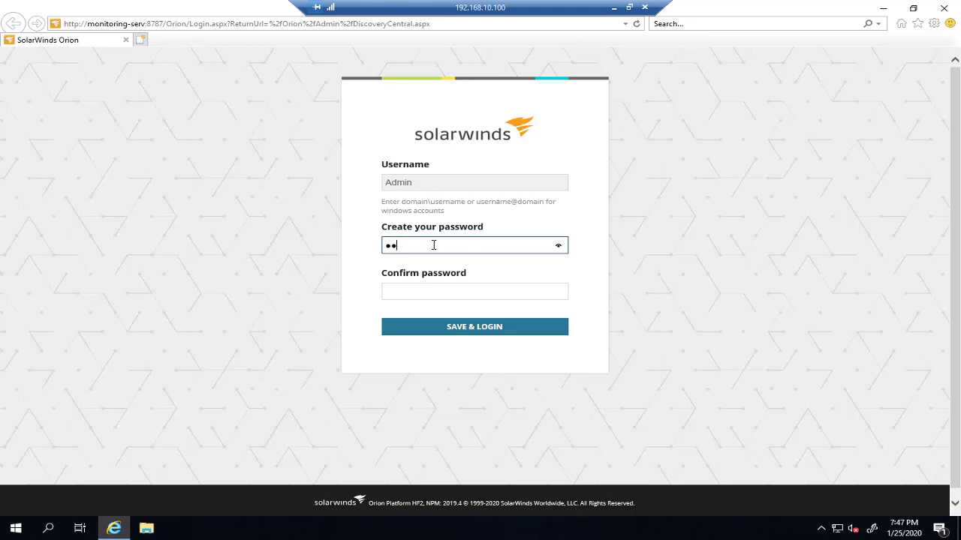
pyautogui.write('••••')
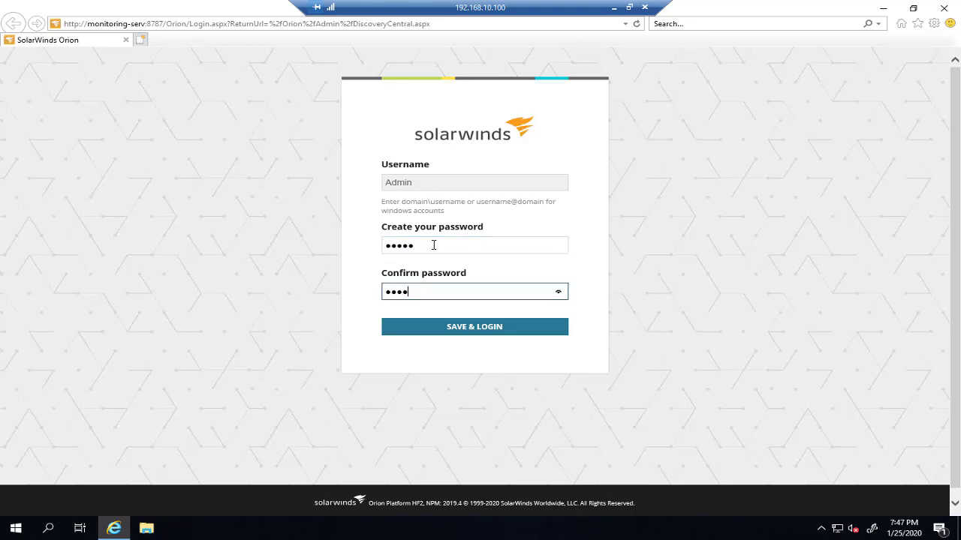
pyautogui.write('•')
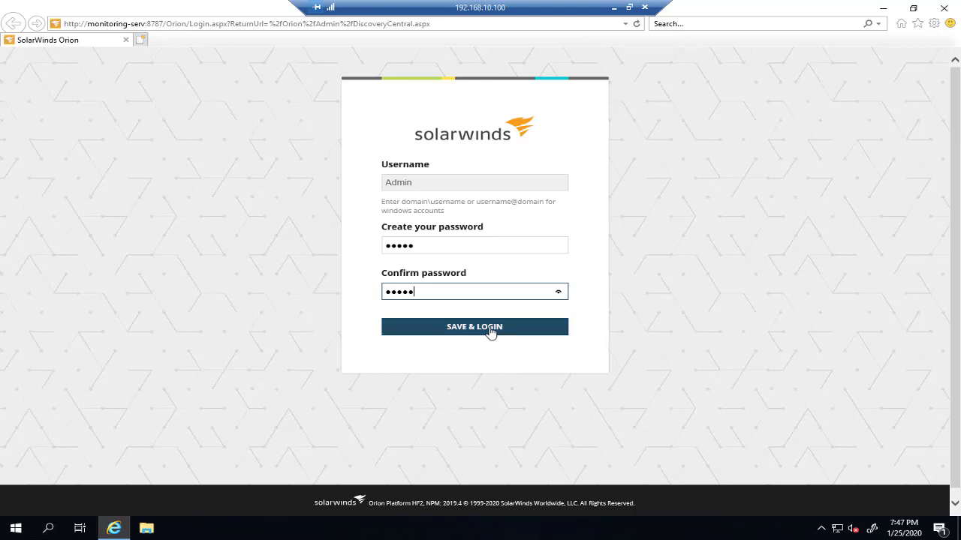
pyautogui.click(473, 327)
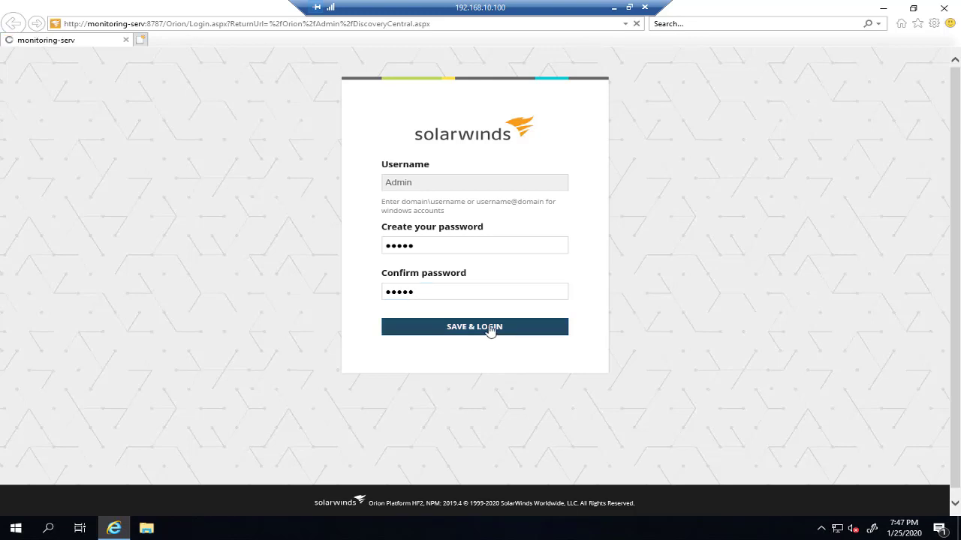
pyautogui.click(474, 327)
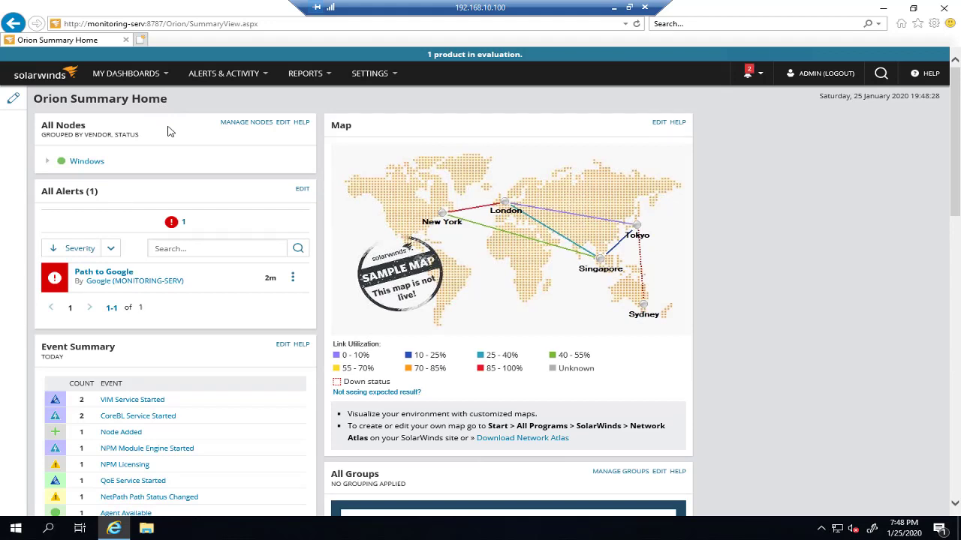
pyautogui.moveTo(68, 52)
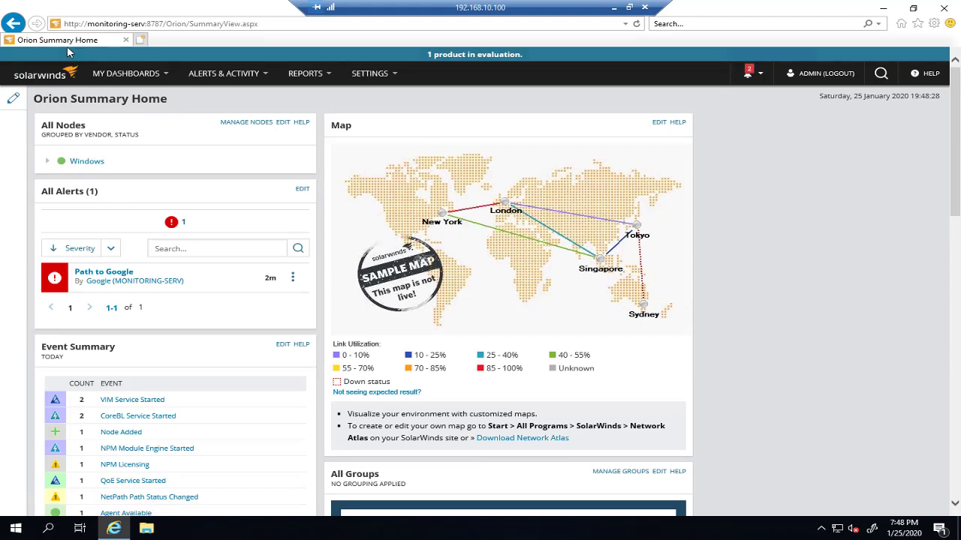